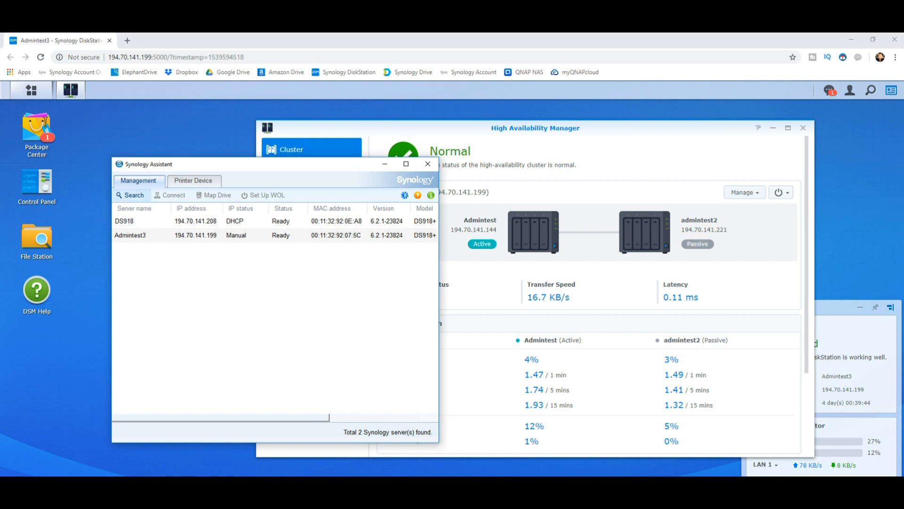
Step: Rescan the network so DS918 and Admintest3 are both found, then close Synology Assistant
{"action": "left_click", "coordinate": [130, 195]}
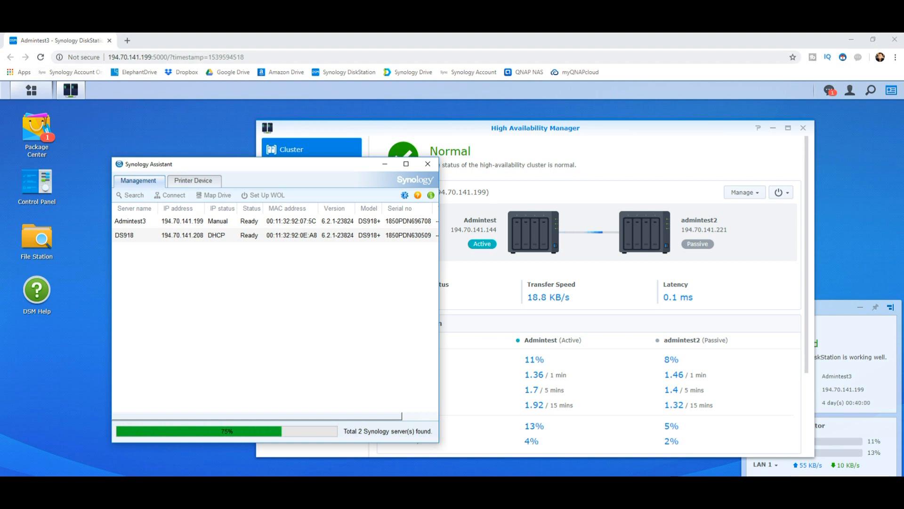
{"action": "left_click", "coordinate": [428, 164]}
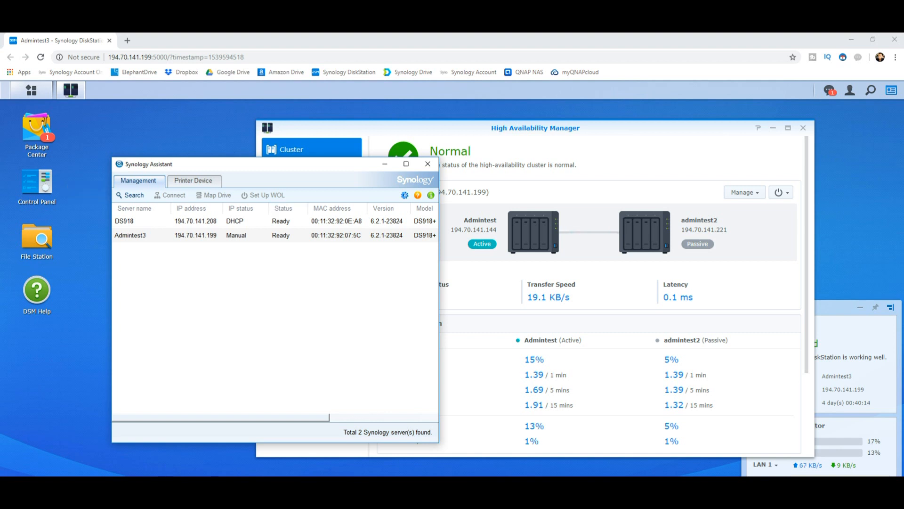
{"action": "left_click", "coordinate": [428, 164]}
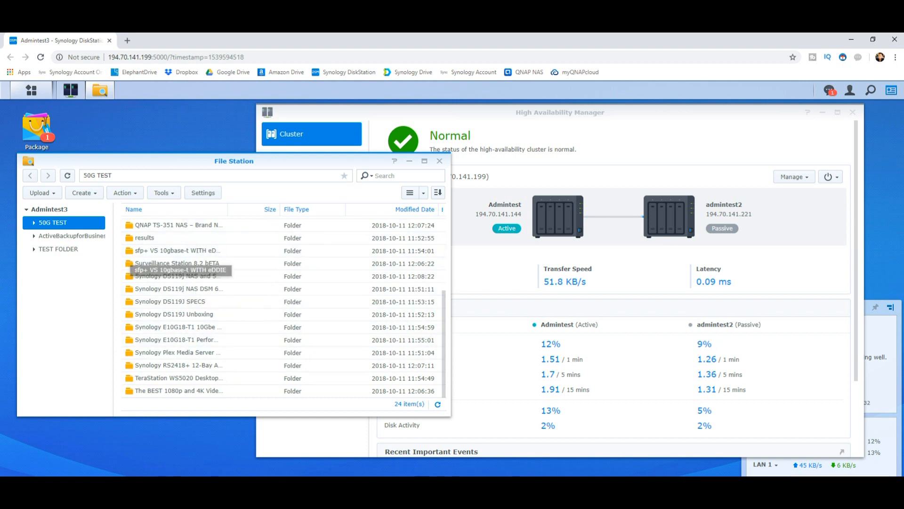
Step: Show TEST FOLDER on Admintest3 in File Station, holding only the recycle folder
{"action": "left_click", "coordinate": [59, 248]}
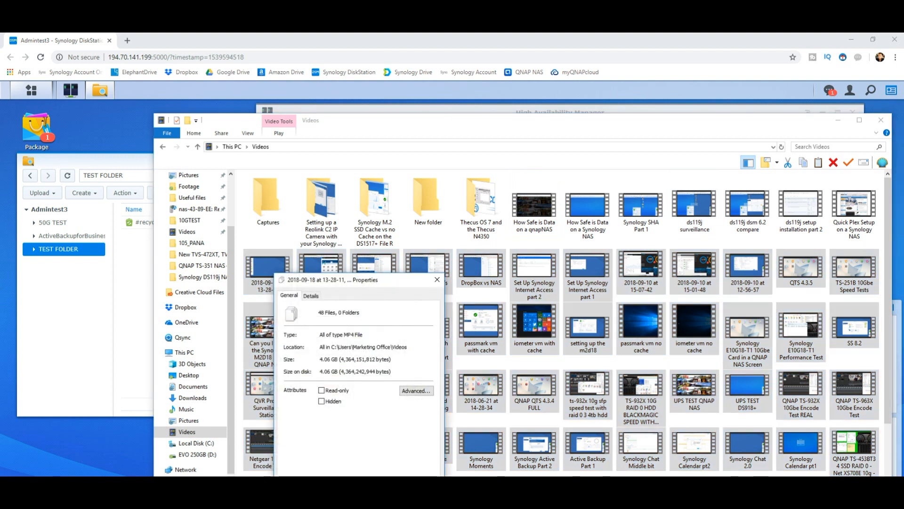
Step: Bring the cluster status view forward while the 48 videos upload into TEST FOLDER
{"action": "left_click", "coordinate": [437, 279]}
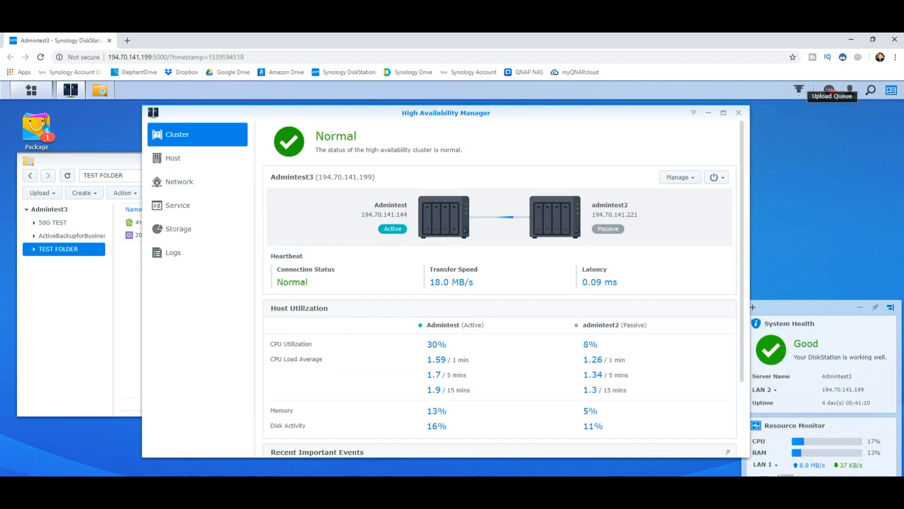
Step: Monitor the upload queue progress until TEST FOLDER lists 49 items
{"action": "left_click", "coordinate": [799, 90]}
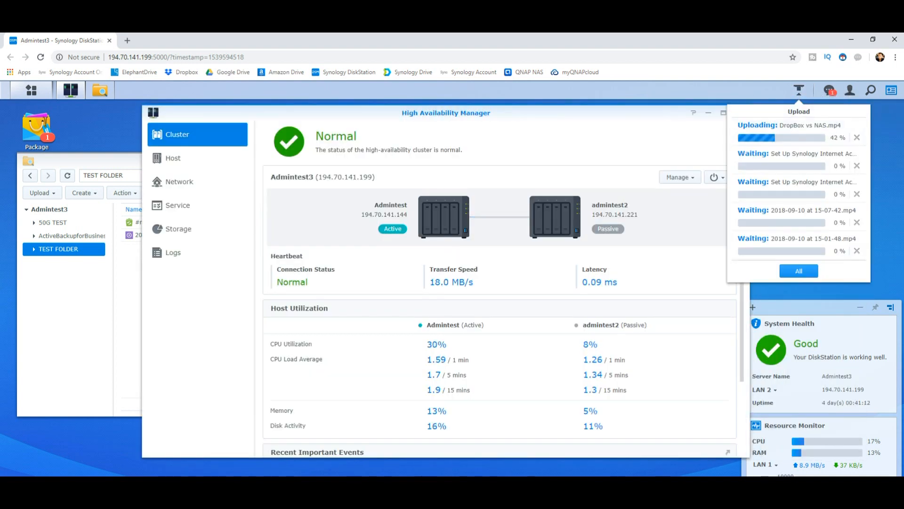
{"action": "left_click", "coordinate": [798, 89]}
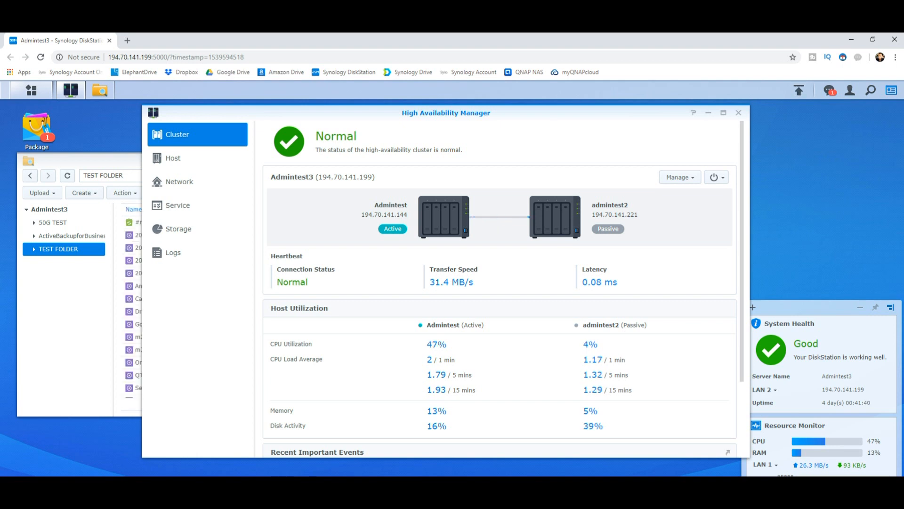
{"action": "left_click", "coordinate": [798, 90]}
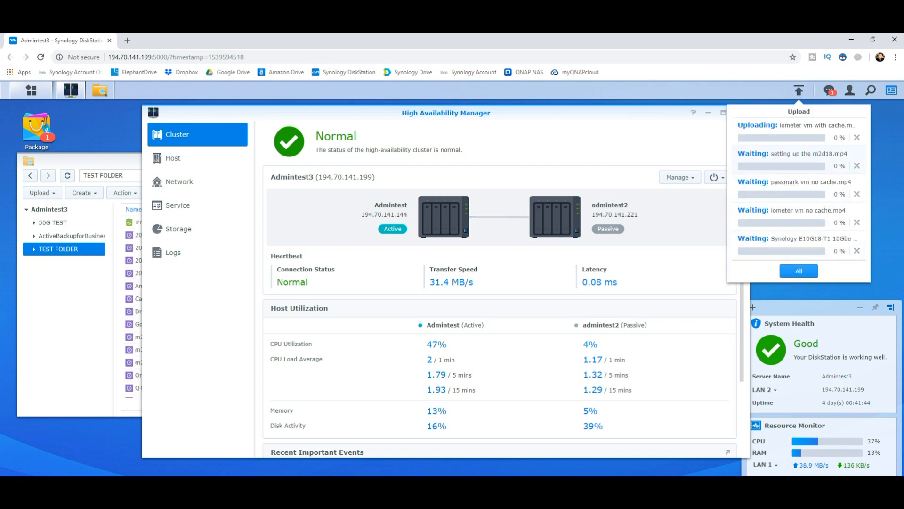
{"action": "left_click", "coordinate": [799, 91]}
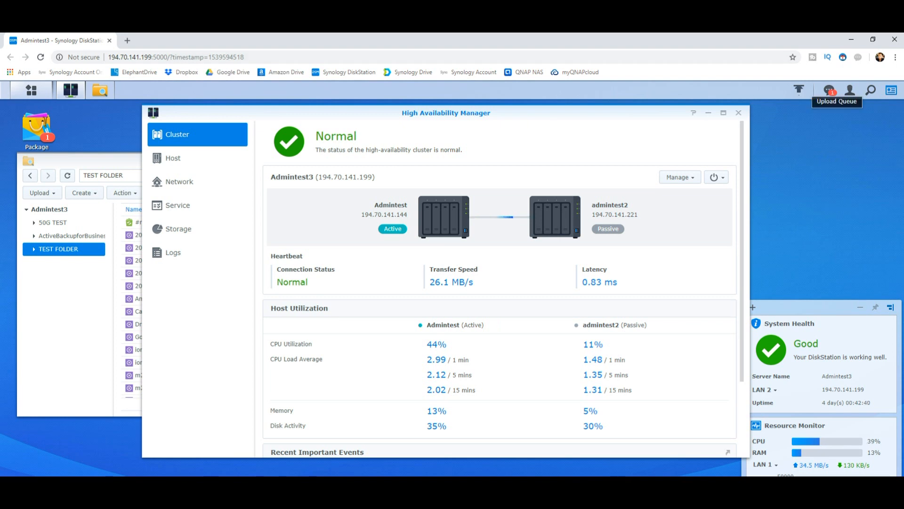
{"action": "left_click", "coordinate": [799, 89]}
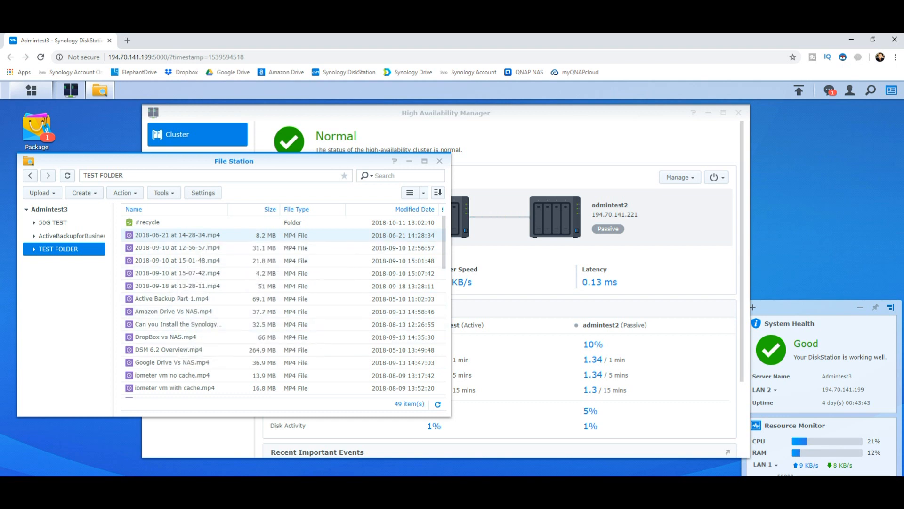
Step: Sort TEST FOLDER's 49 videos by size, largest first (562.1 MB at top)
{"action": "scroll", "scroll_direction": "down", "scroll_amount": 3}
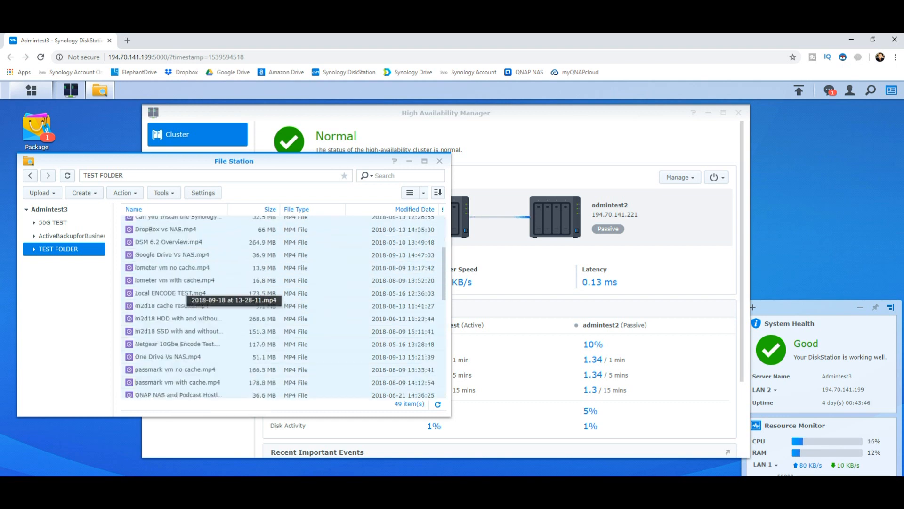
{"action": "scroll", "scroll_direction": "down", "scroll_amount": 3}
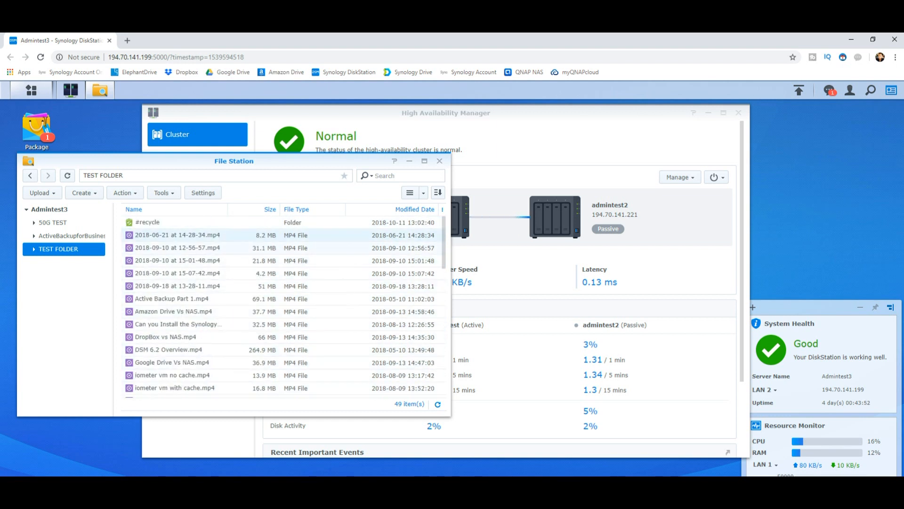
{"action": "left_click", "coordinate": [269, 209]}
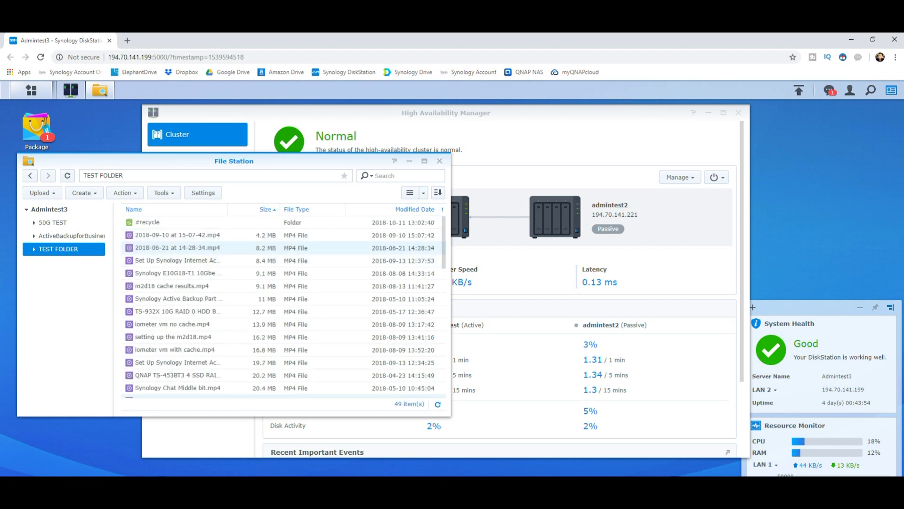
{"action": "left_click", "coordinate": [264, 209]}
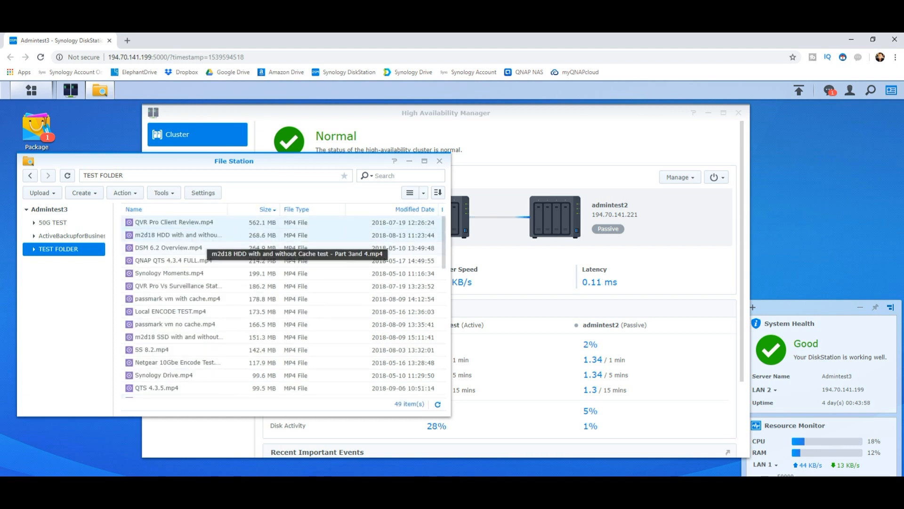
Step: Download the three largest selected videos and bring the HA cluster status window forward
{"action": "right_click", "coordinate": [173, 248]}
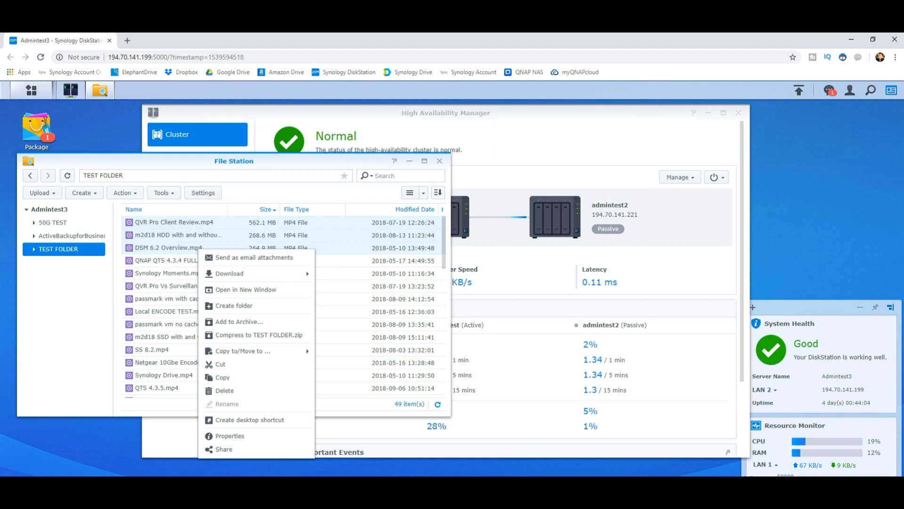
{"action": "left_click", "coordinate": [229, 274]}
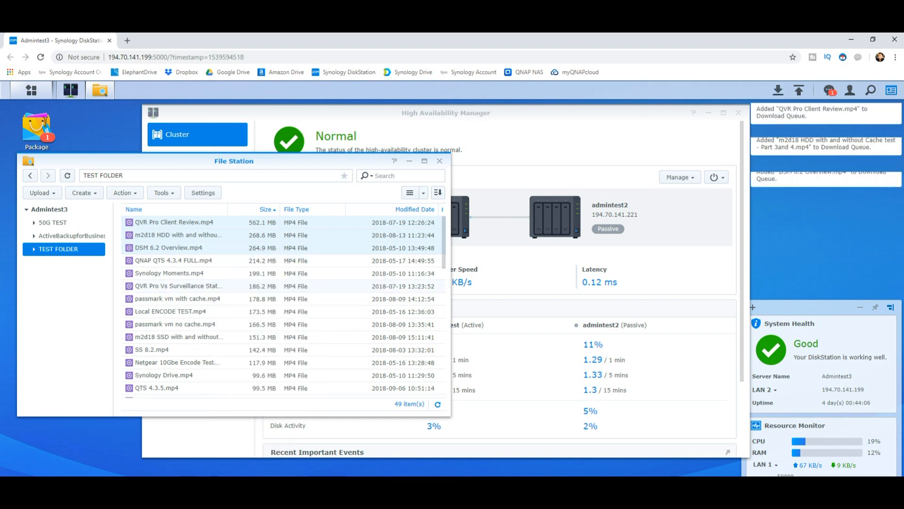
{"action": "left_click", "coordinate": [446, 113]}
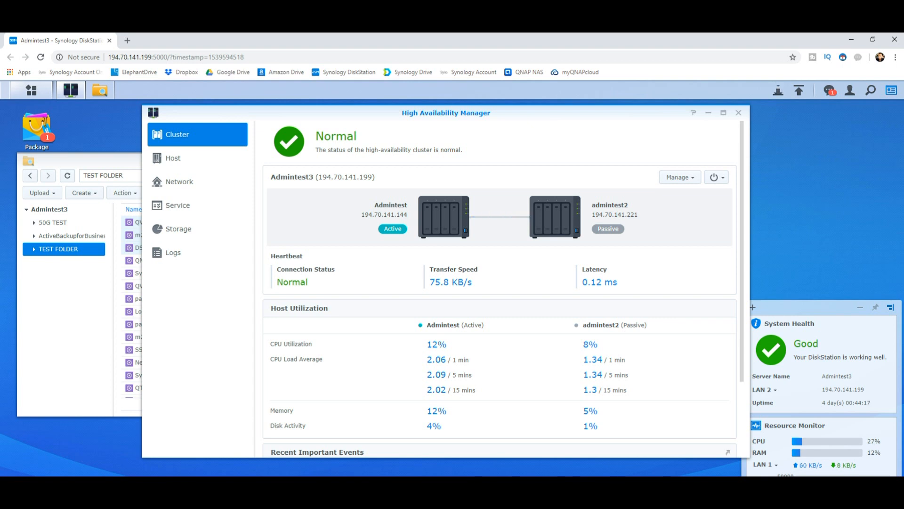
Step: Check the download queue, showing DSM 6.2 Overview.mp4 at 24%
{"action": "left_click", "coordinate": [778, 91]}
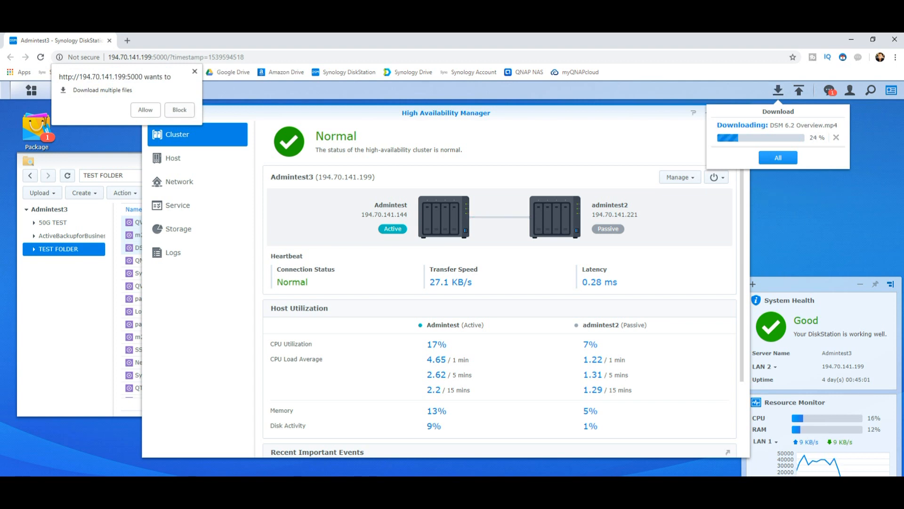
Step: Allow the browser to download multiple files from the site
{"action": "left_click", "coordinate": [179, 110]}
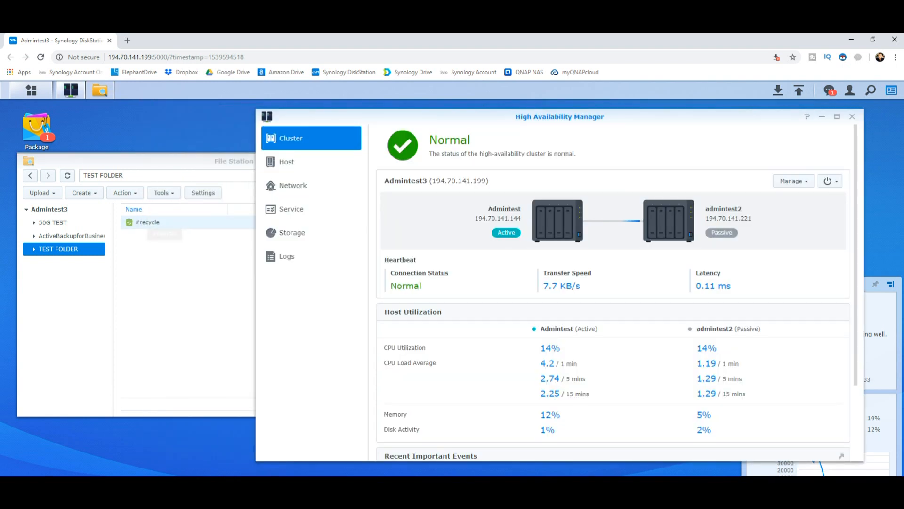
Step: Empty the #recycle folder in TEST FOLDER permanently, then show recent notifications
{"action": "double_click", "coordinate": [147, 221]}
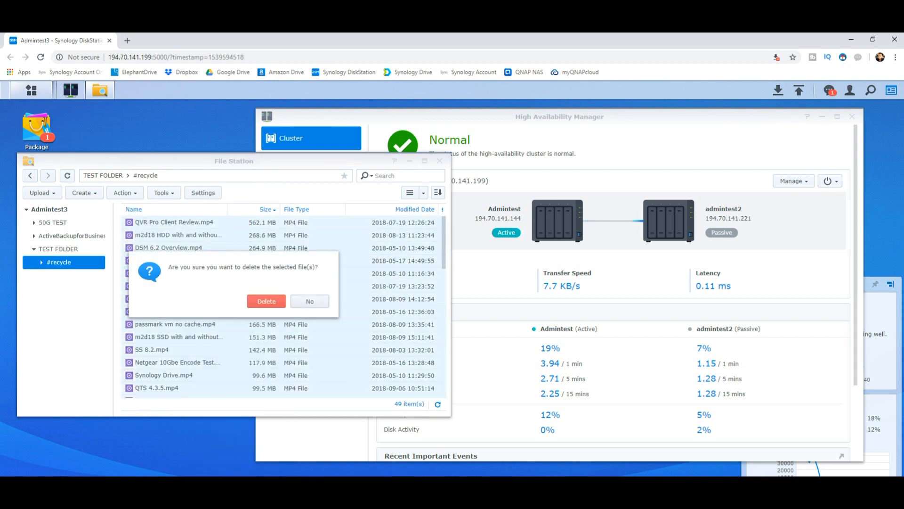
{"action": "left_click", "coordinate": [309, 301]}
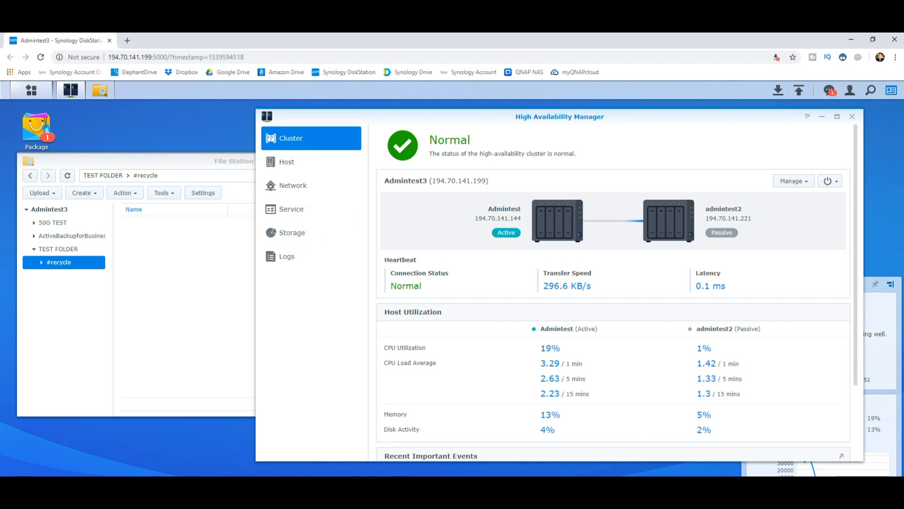
{"action": "left_click", "coordinate": [829, 90]}
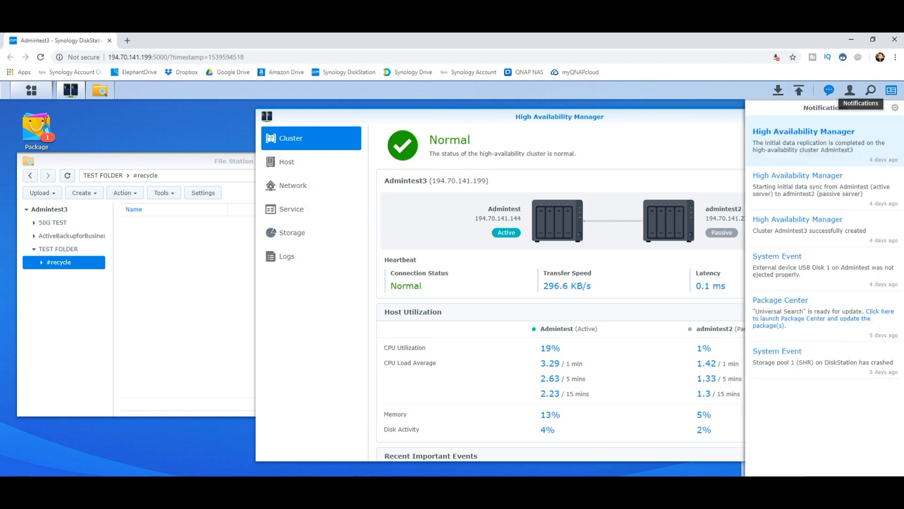